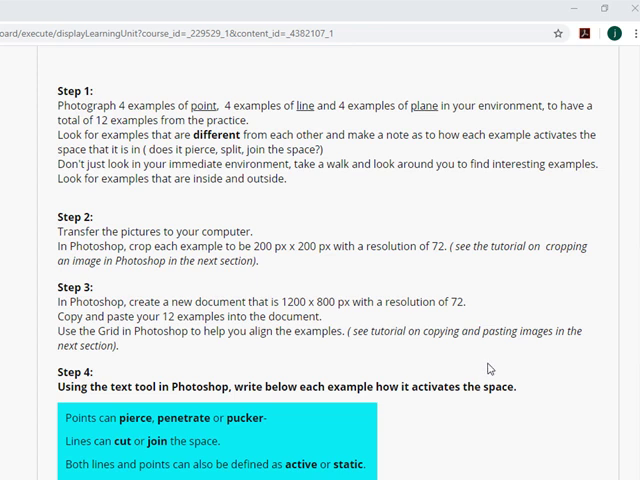
pyautogui.moveTo(489, 368)
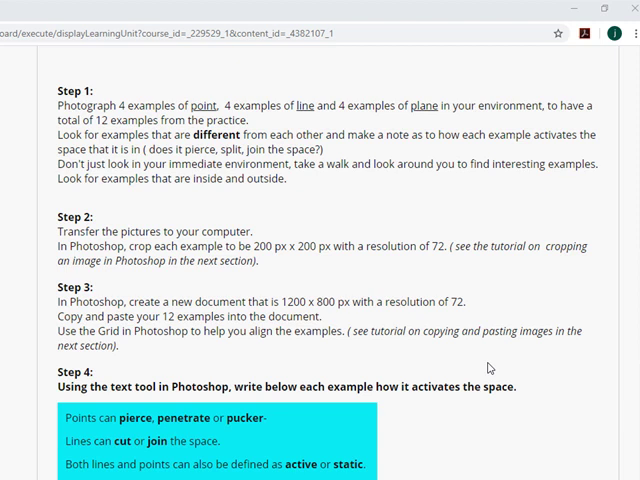
pyautogui.moveTo(490, 368)
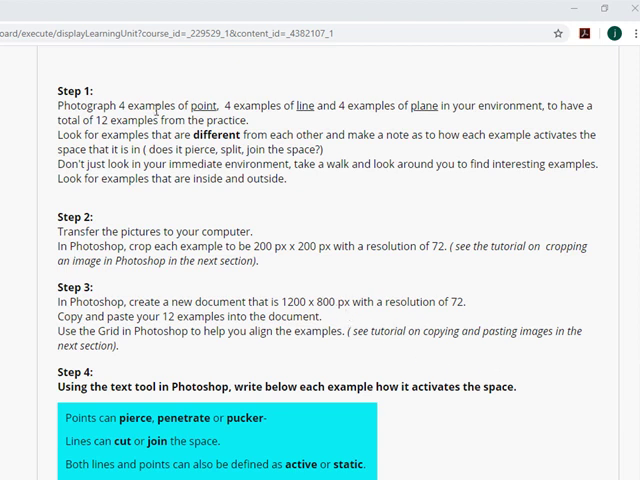
pyautogui.moveTo(437, 219)
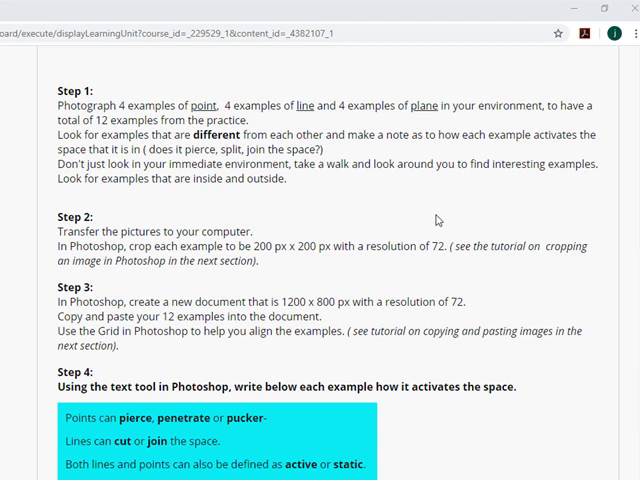
pyautogui.moveTo(421, 279)
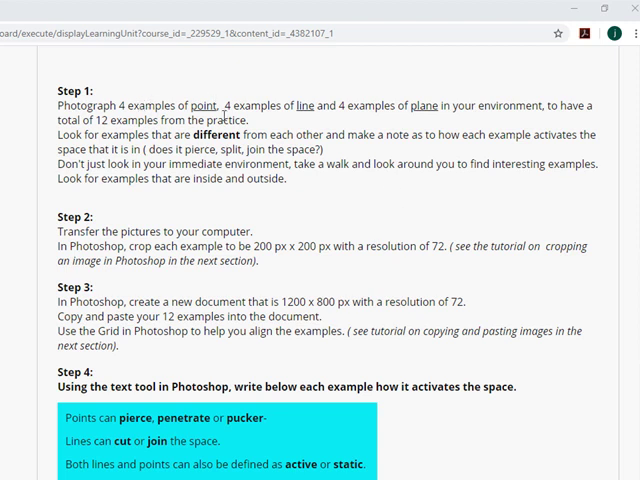
pyautogui.moveTo(448, 125)
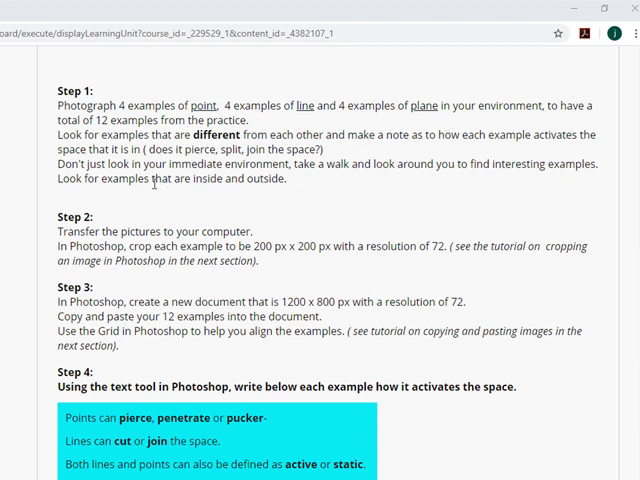
pyautogui.moveTo(436, 206)
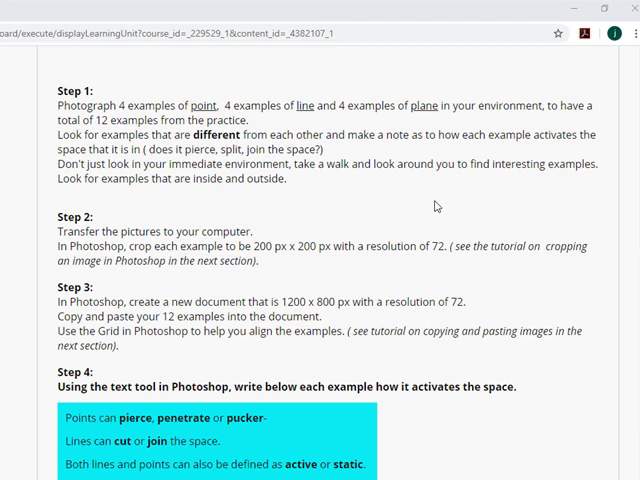
pyautogui.moveTo(410, 208)
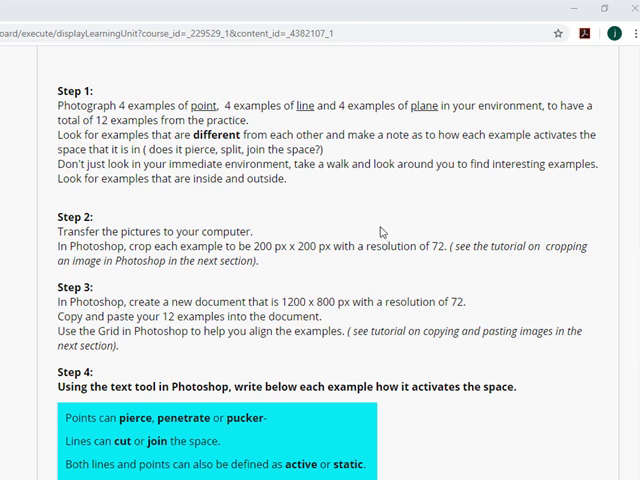
pyautogui.moveTo(380, 228)
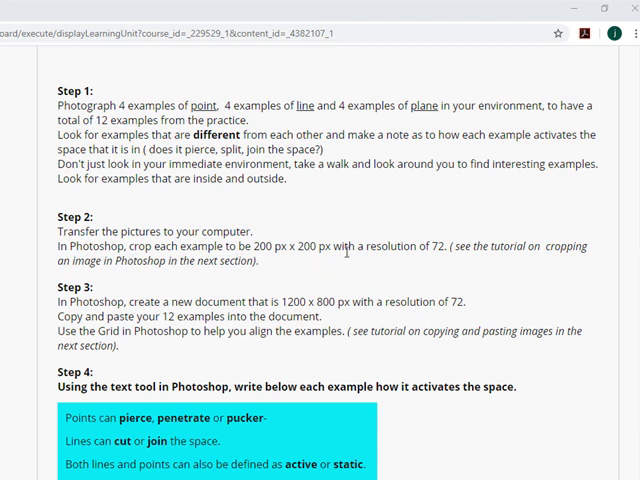
pyautogui.moveTo(438, 261)
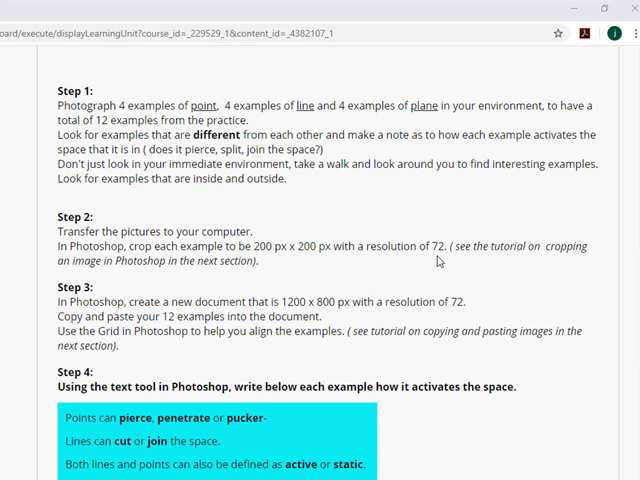
pyautogui.moveTo(56, 305)
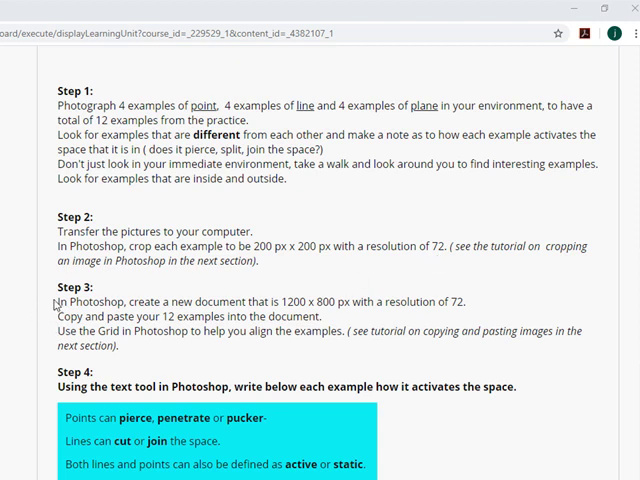
pyautogui.moveTo(267, 344)
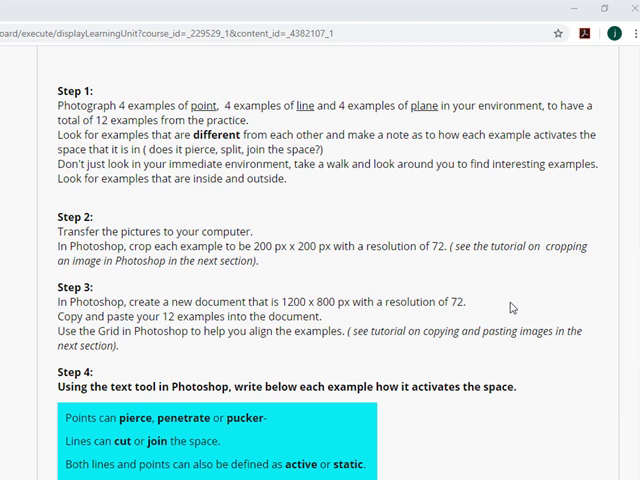
pyautogui.moveTo(301, 345)
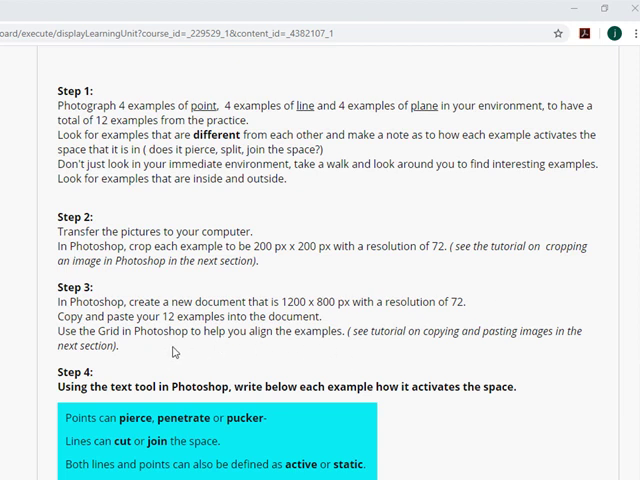
pyautogui.moveTo(224, 362)
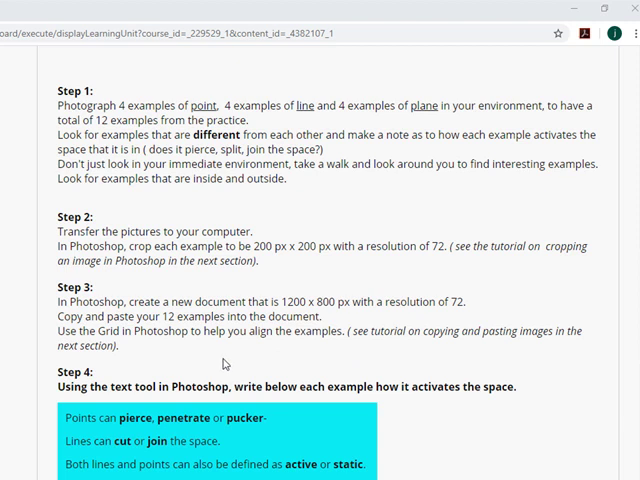
# Step: Scroll the Blackboard assignment page down until Step 5 on saving and submitting is visible
pyautogui.scroll(-3)
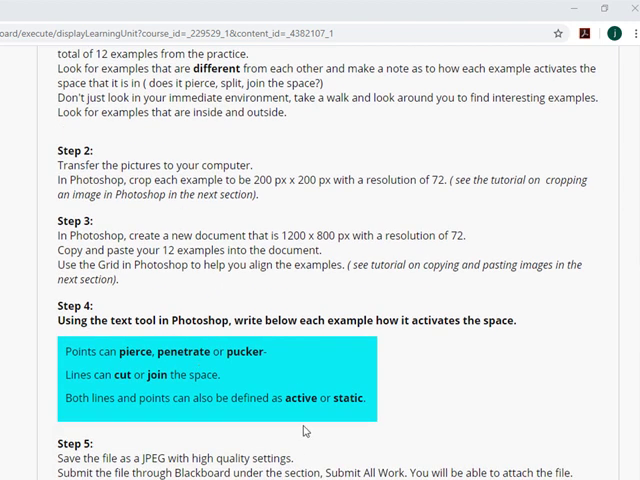
pyautogui.moveTo(438, 411)
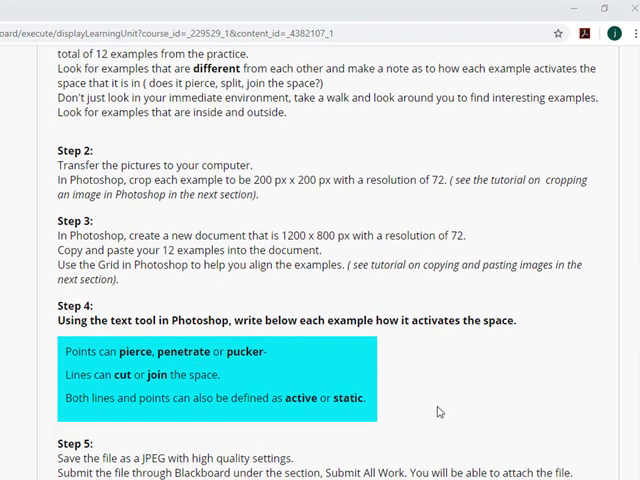
pyautogui.scroll(-3)
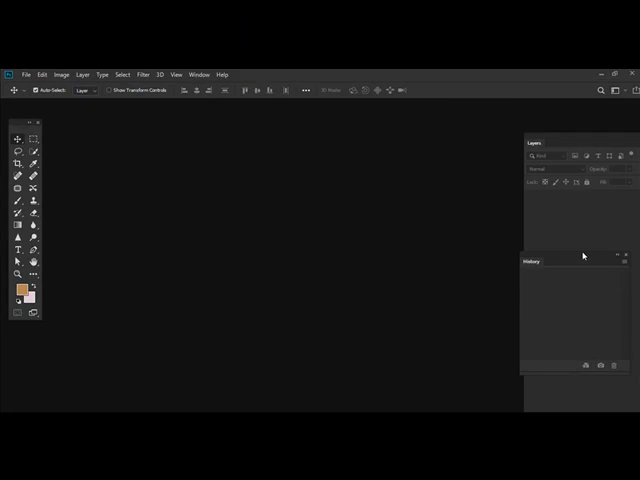
# Step: Switch Photoshop to the Essentials (Default) workspace from the workspace switcher
pyautogui.click(374, 13)
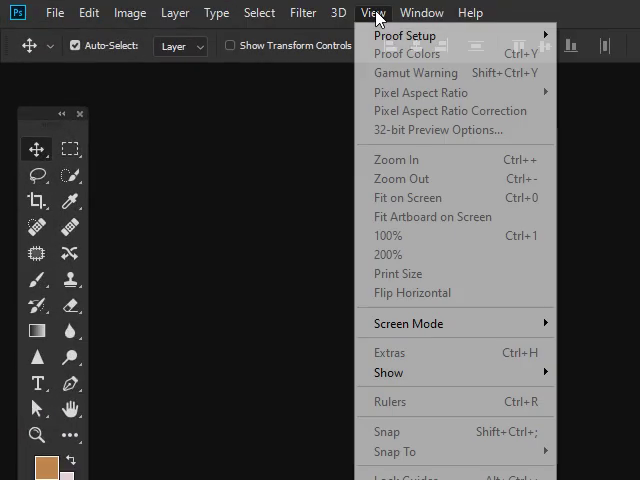
pyautogui.click(421, 12)
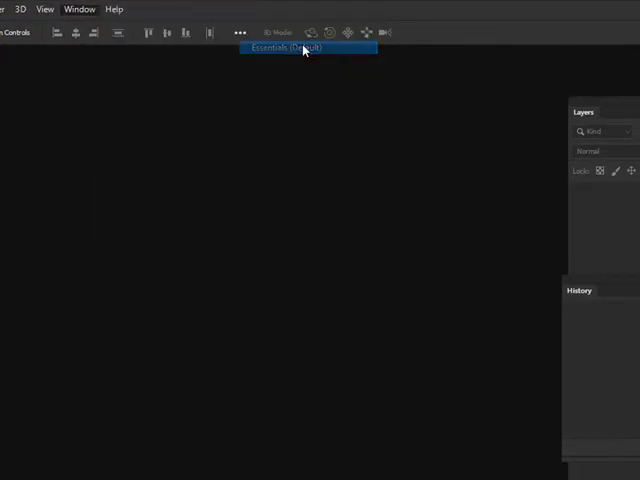
pyautogui.click(305, 48)
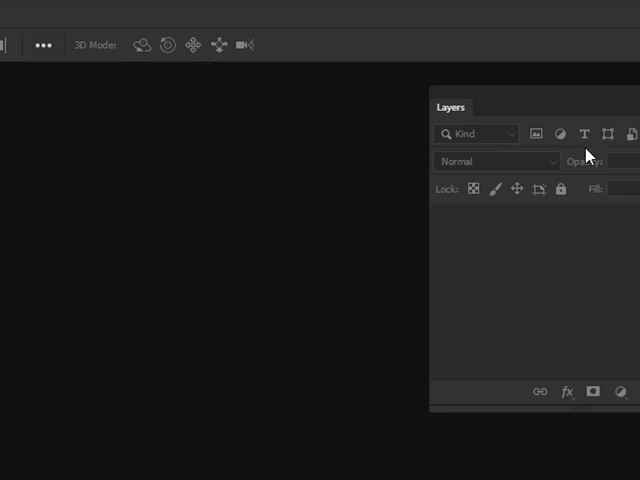
# Step: Float the Layers panel out of the dock and close it
pyautogui.moveTo(449, 107); pyautogui.dragTo(140, 109)
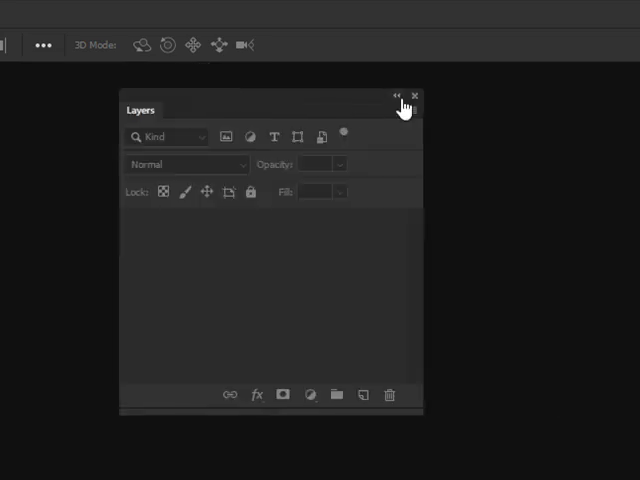
pyautogui.click(414, 95)
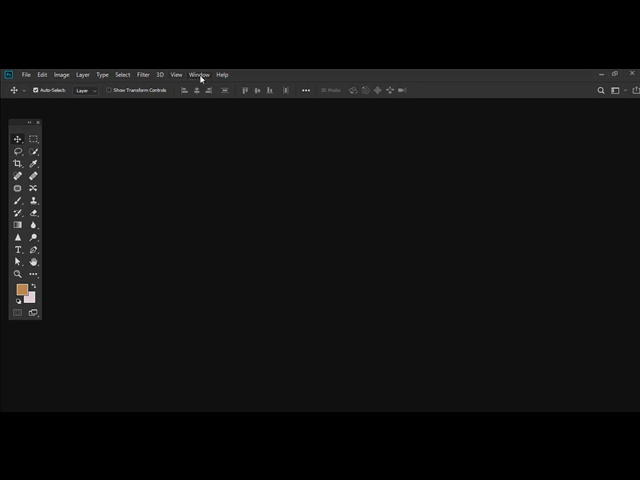
# Step: Reopen the Layers and History panels, docking History below Layers
pyautogui.click(199, 74)
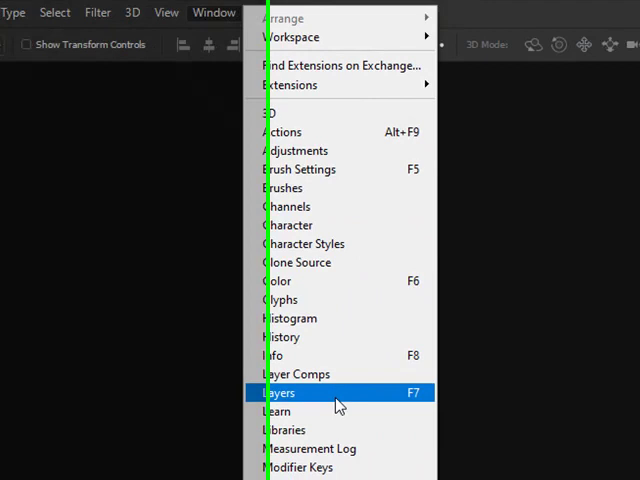
pyautogui.click(278, 392)
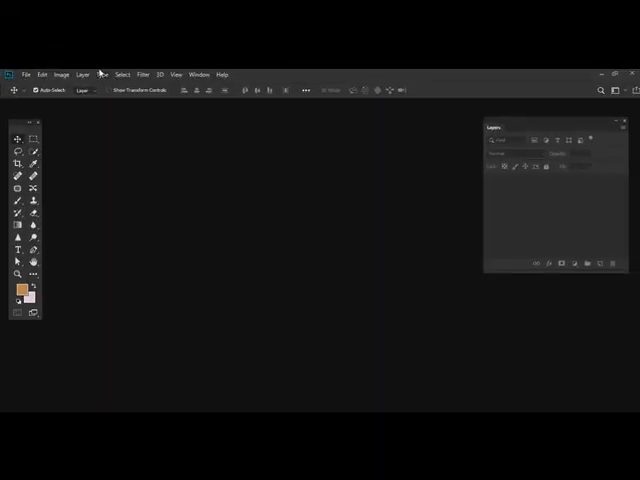
pyautogui.click(188, 72)
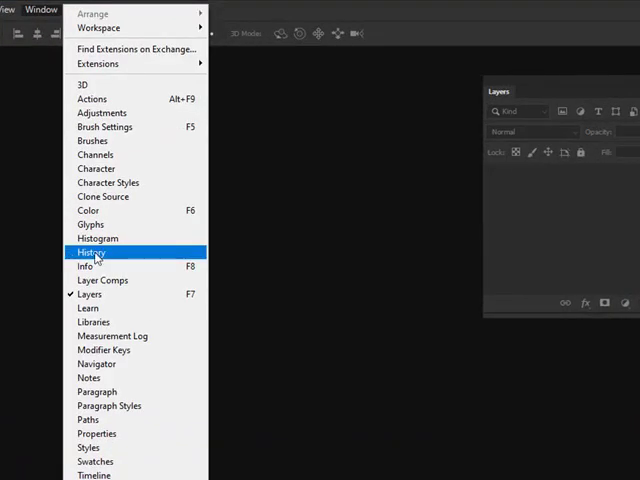
pyautogui.click(91, 252)
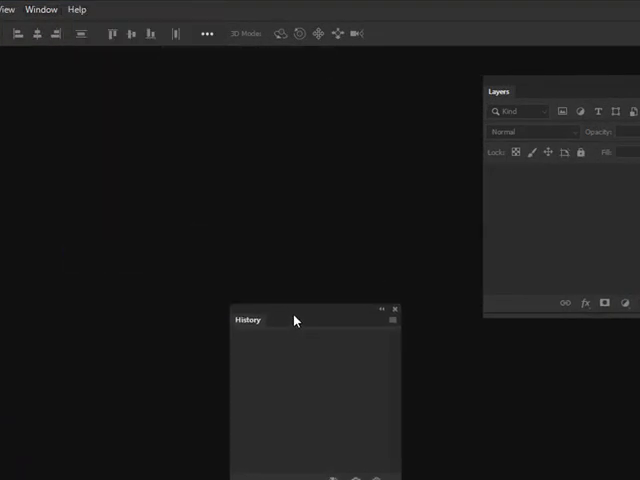
pyautogui.moveTo(247, 319); pyautogui.dragTo(513, 341)
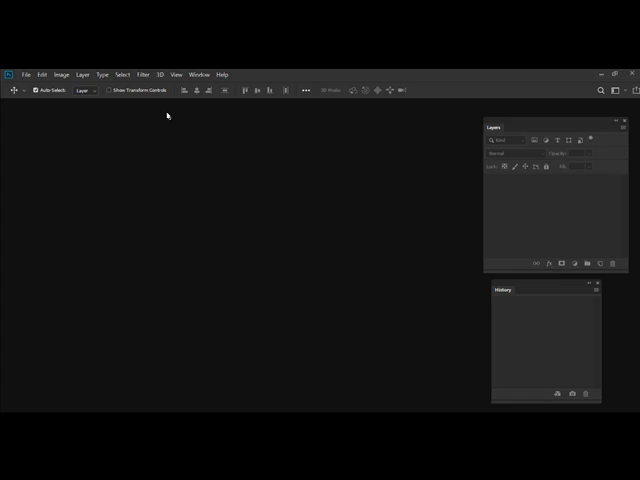
# Step: Show the Tools panel again via the Window menu
pyautogui.click(197, 74)
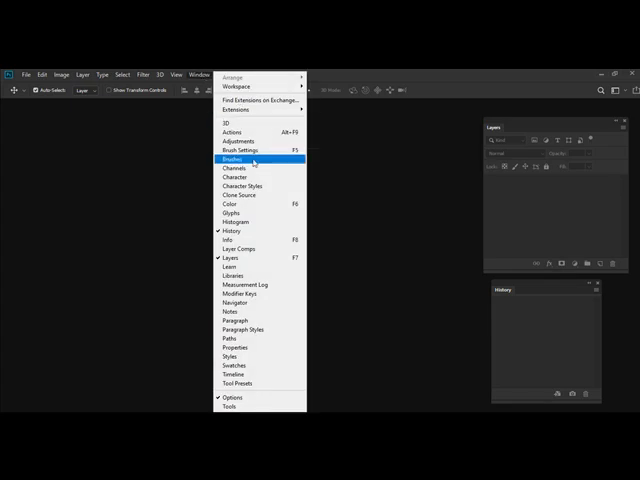
pyautogui.moveTo(256, 408)
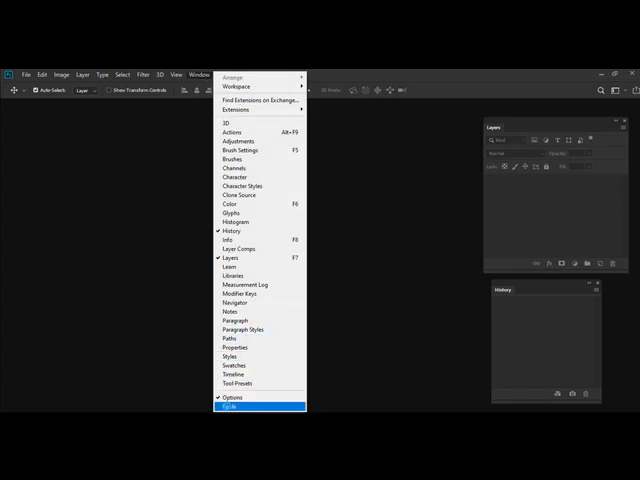
pyautogui.click(229, 397)
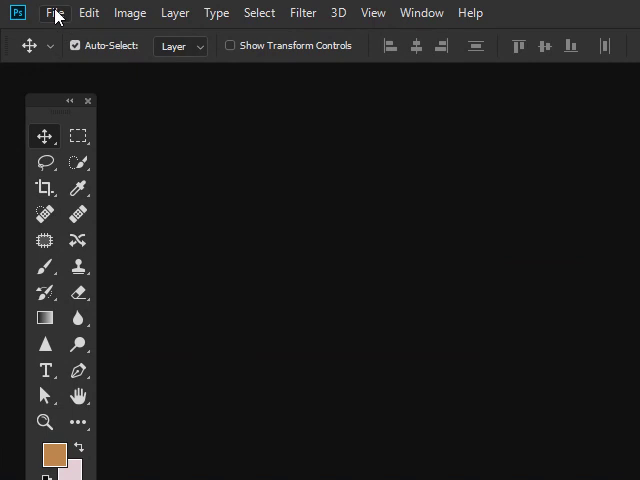
# Step: Start a new document sized 1200 × 800 pixels
pyautogui.click(54, 13)
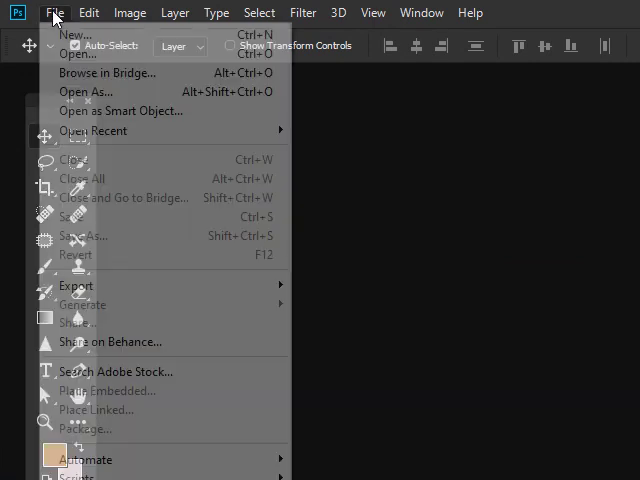
pyautogui.moveTo(75, 36)
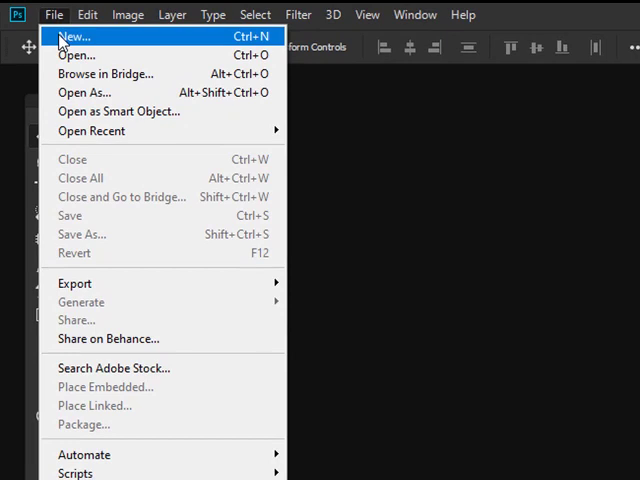
pyautogui.click(70, 36)
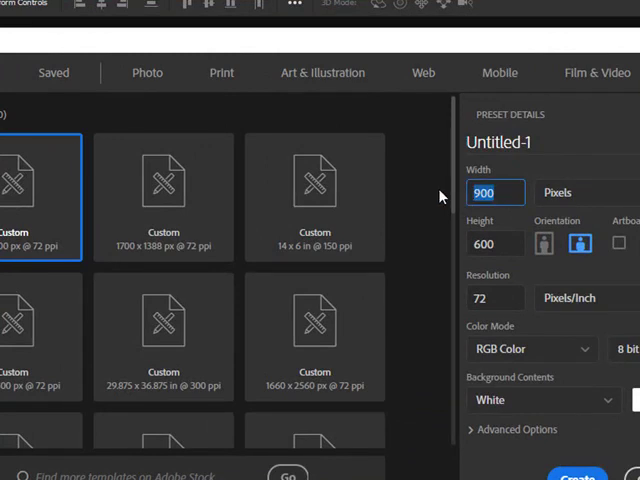
pyautogui.write('1200')
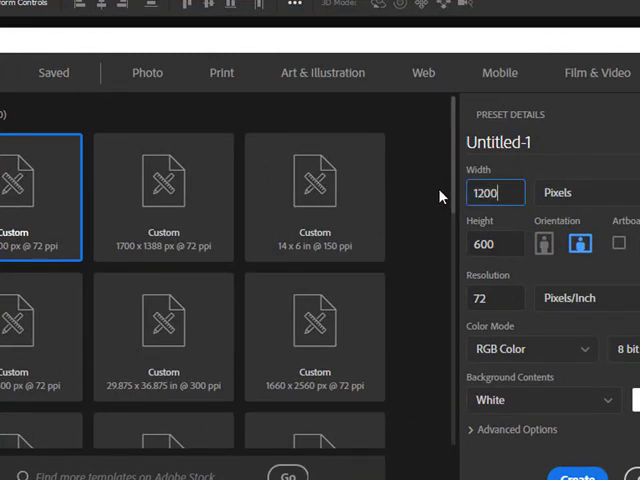
pyautogui.click(495, 243)
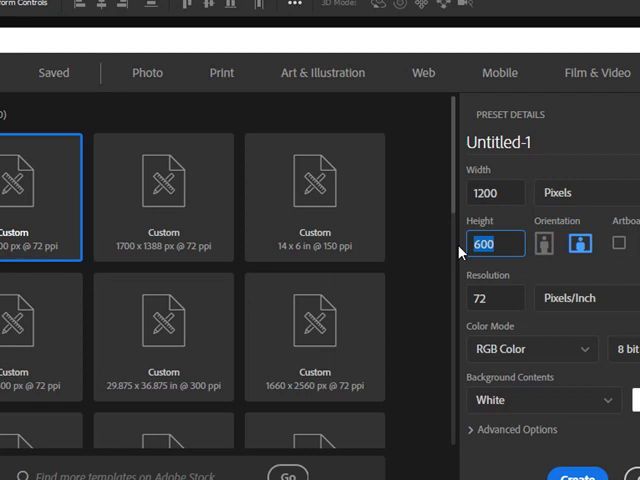
pyautogui.write('800')
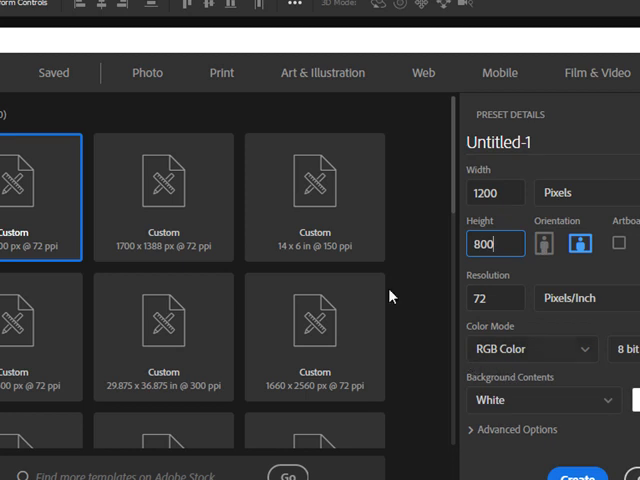
pyautogui.moveTo(433, 294)
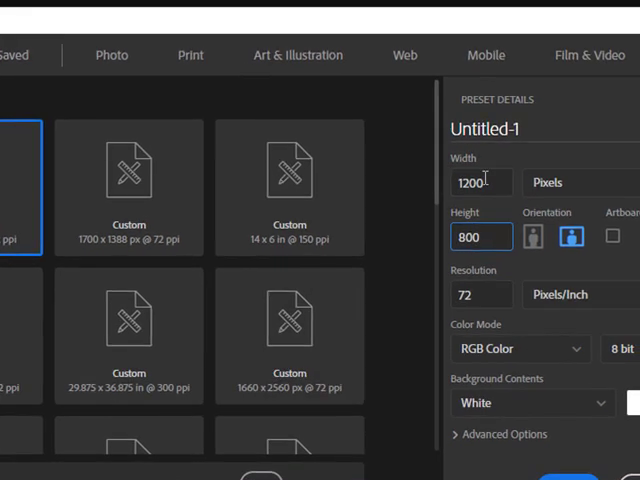
# Step: Name the document project_one and create it
pyautogui.click(489, 128)
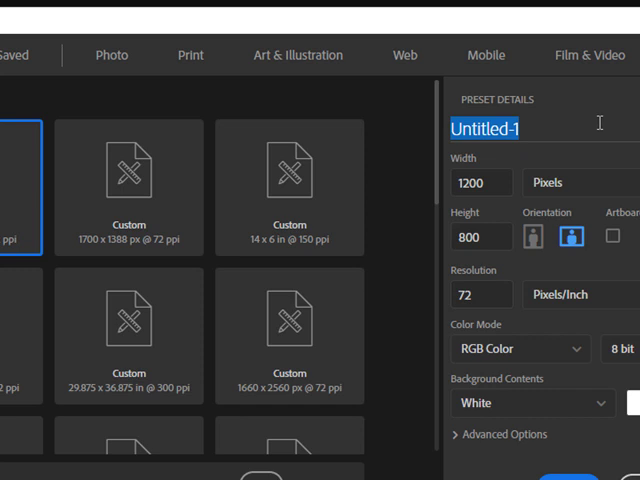
pyautogui.write('proj')
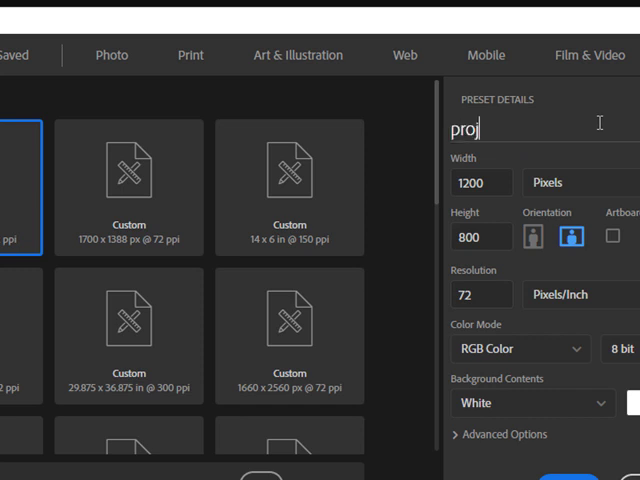
pyautogui.write('ect_on')
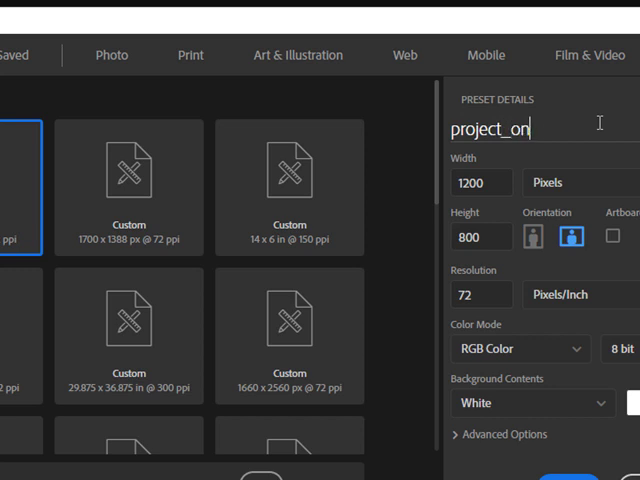
pyautogui.write('e')
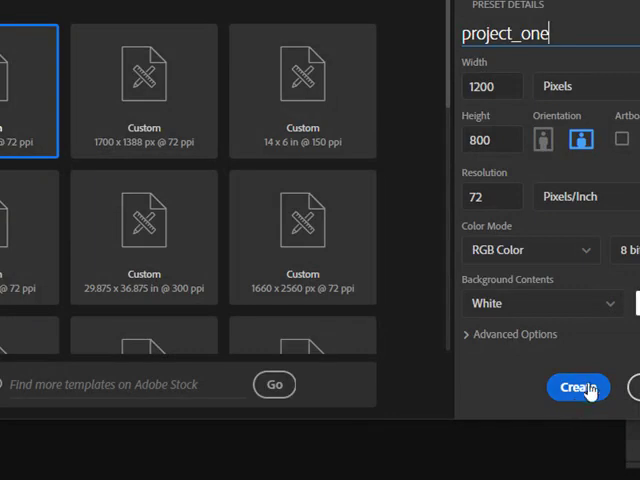
pyautogui.click(577, 387)
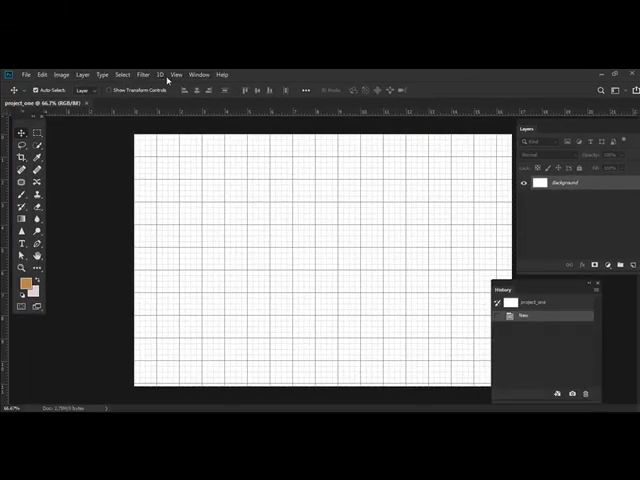
# Step: Turn off the grid overlay via View > Show so the canvas is plain white
pyautogui.click(176, 74)
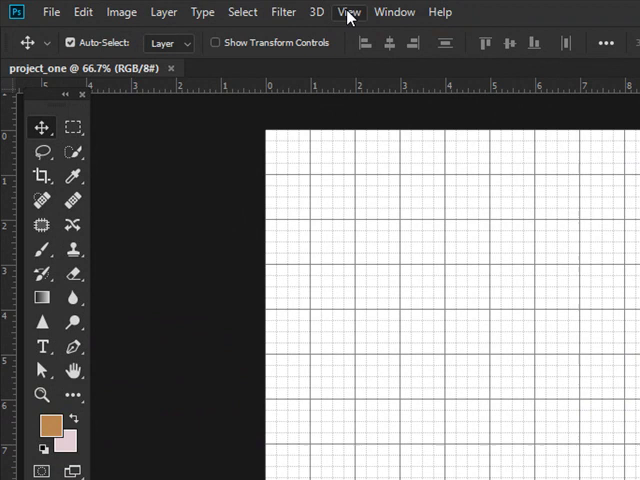
pyautogui.click(349, 12)
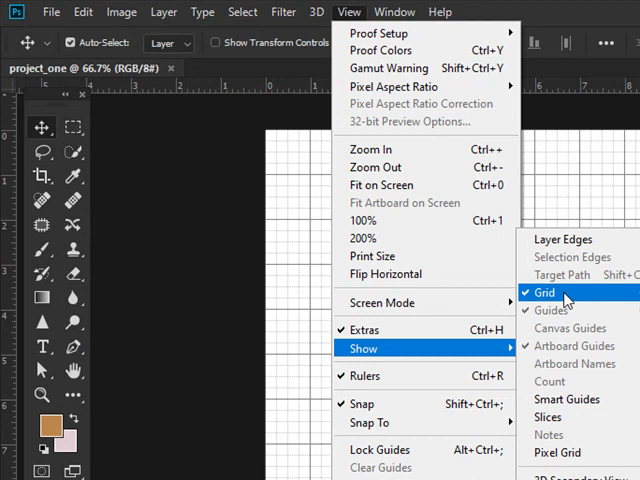
pyautogui.click(544, 293)
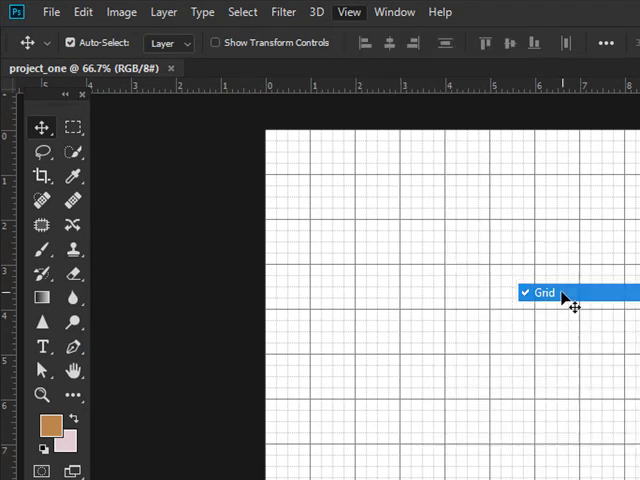
pyautogui.click(540, 293)
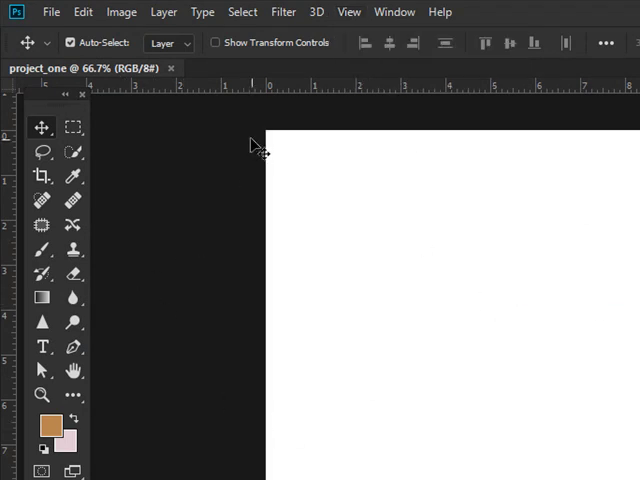
pyautogui.click(70, 42)
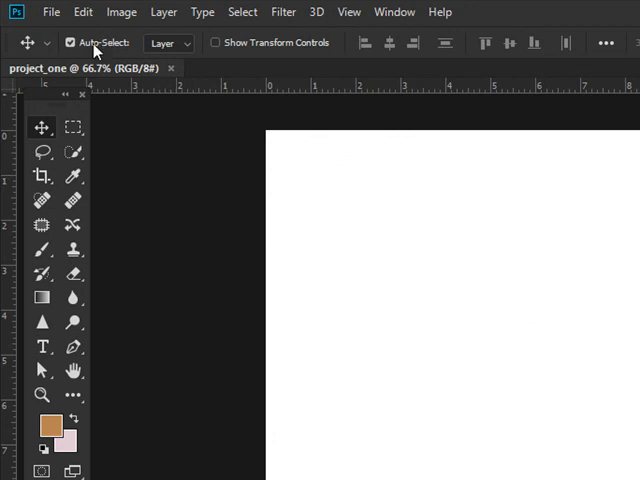
# Step: Open the selected DSC photos, including DSC_0072, from the PointLineImages folder
pyautogui.click(51, 12)
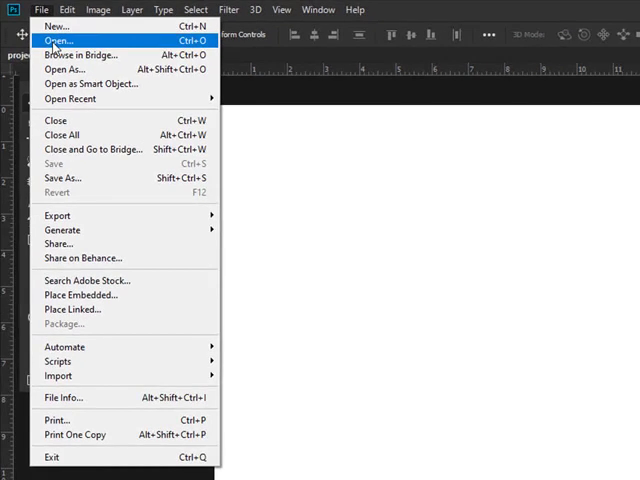
pyautogui.click(60, 40)
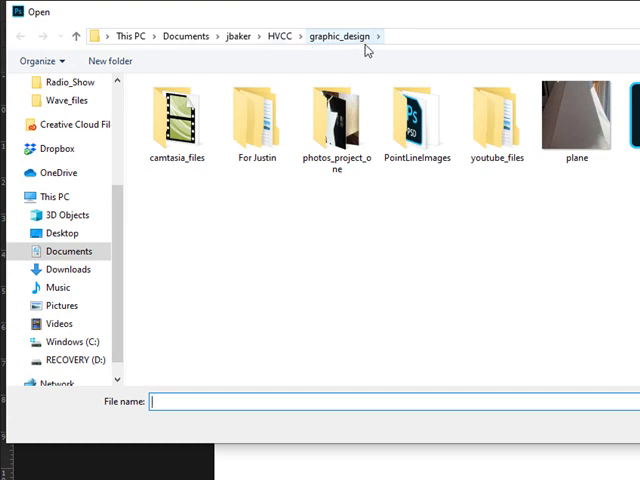
pyautogui.click(336, 120)
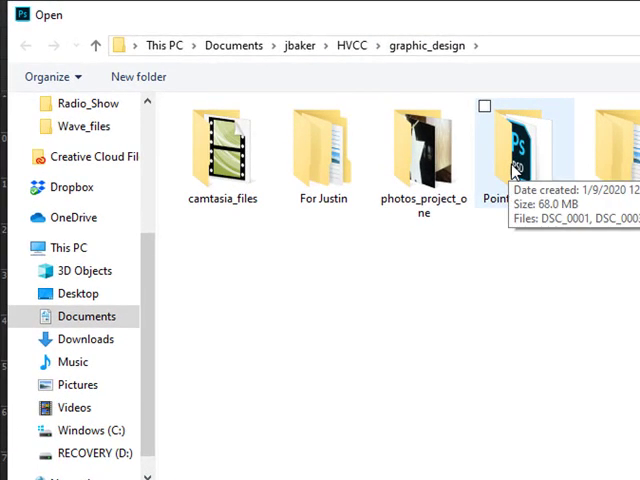
pyautogui.doubleClick(519, 150)
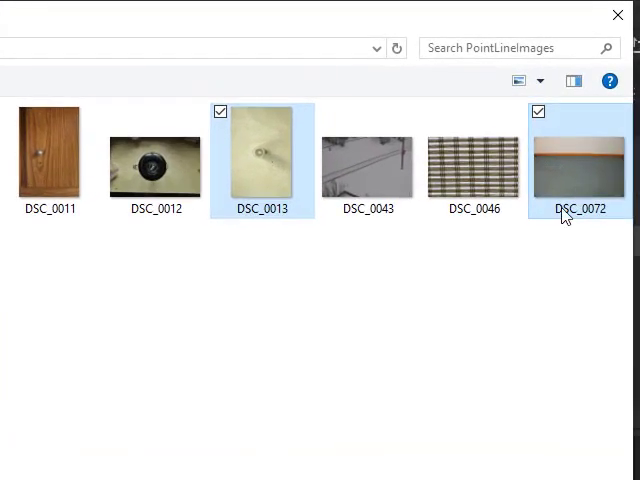
pyautogui.click(155, 165)
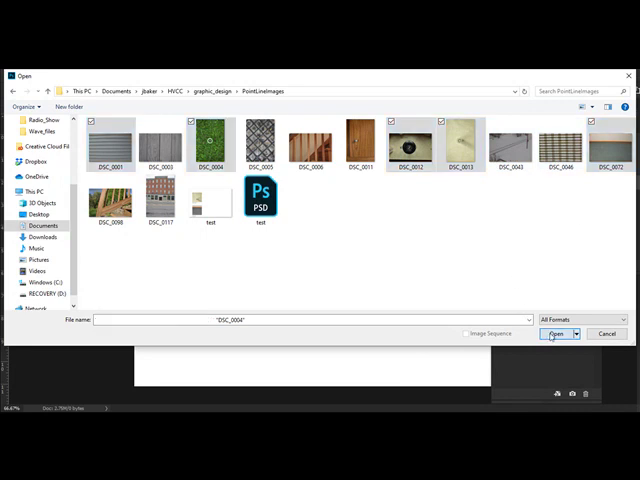
pyautogui.click(554, 333)
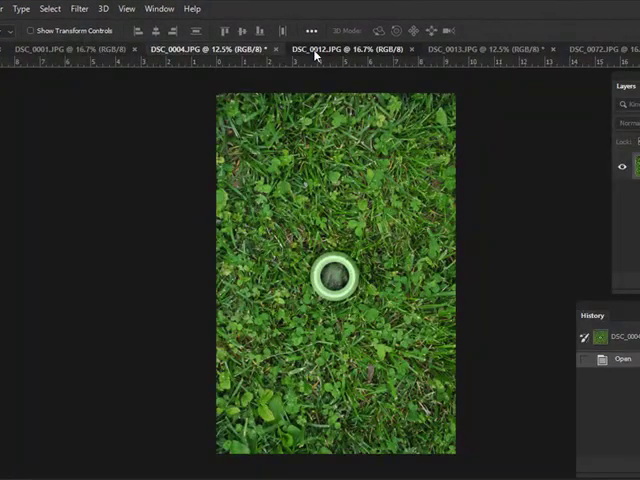
pyautogui.click(468, 49)
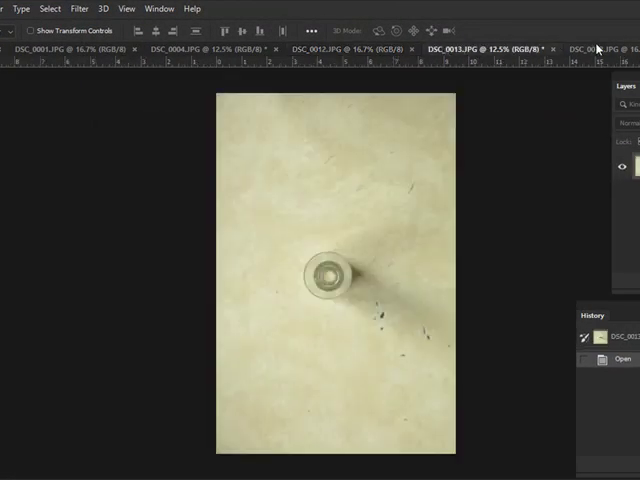
pyautogui.click(600, 46)
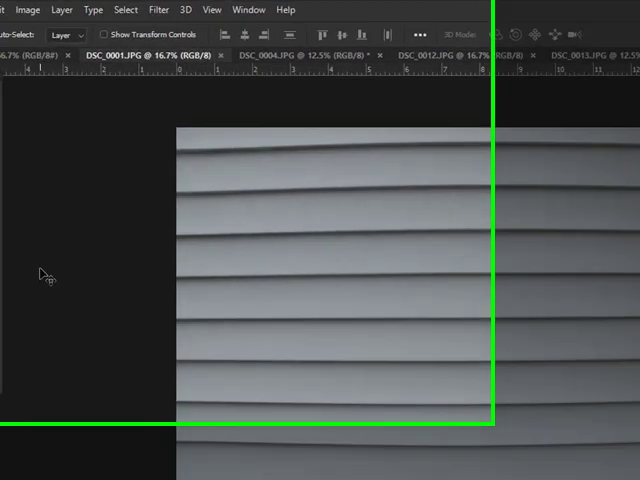
pyautogui.click(390, 64)
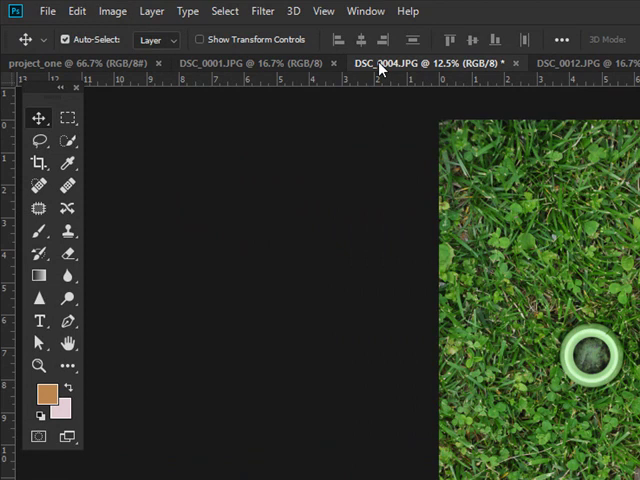
pyautogui.moveTo(37, 97)
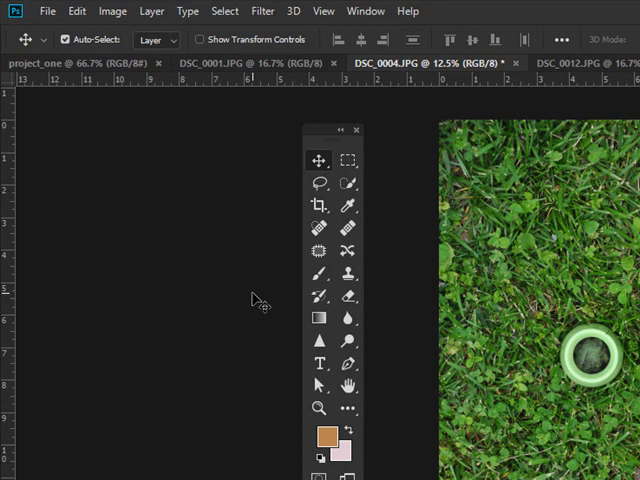
pyautogui.moveTo(229, 158)
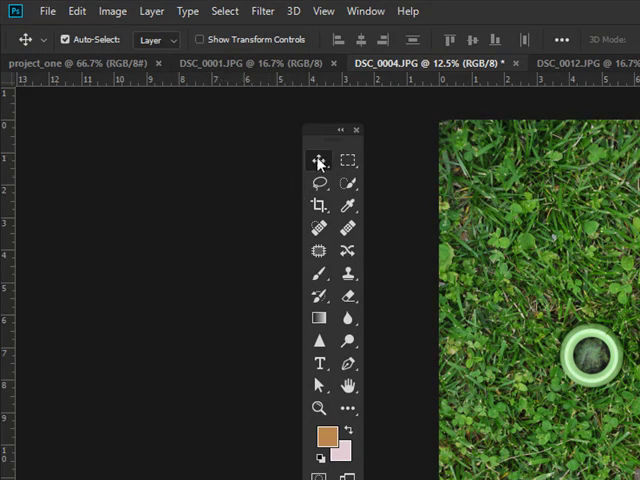
pyautogui.moveTo(318, 161)
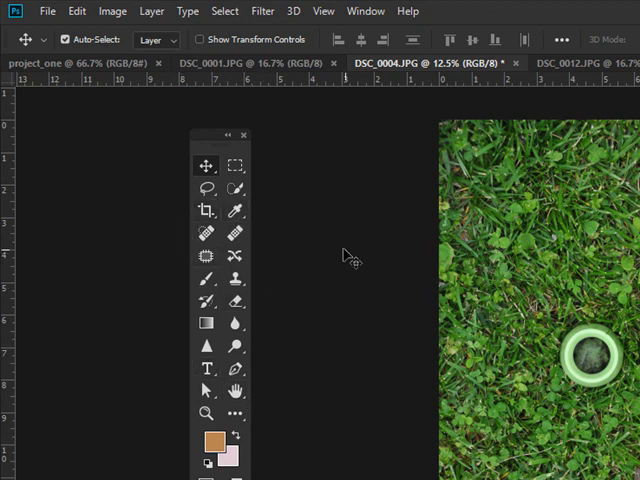
pyautogui.moveTo(303, 162)
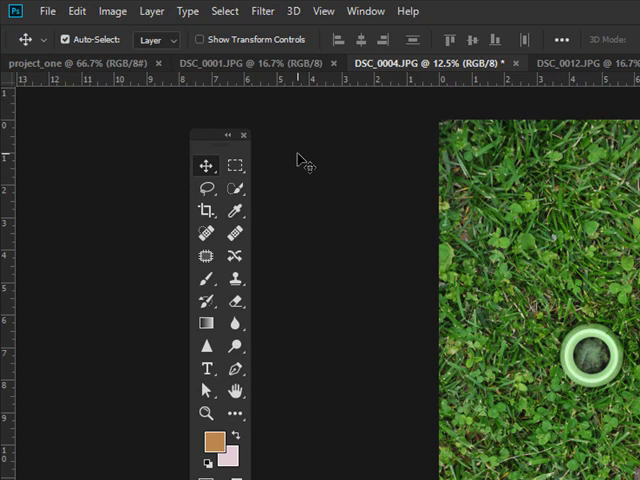
pyautogui.moveTo(288, 418)
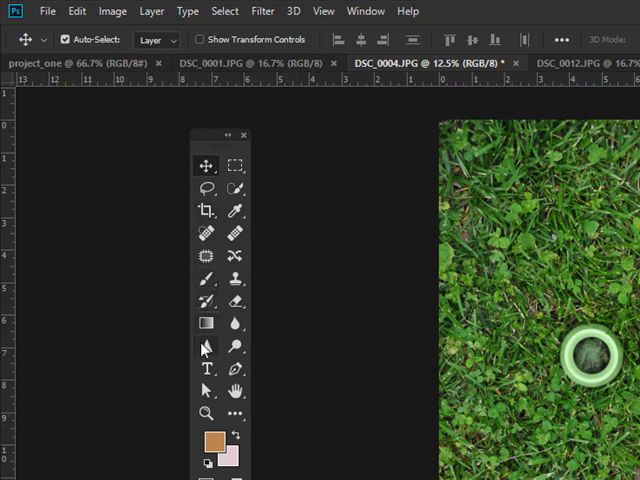
pyautogui.moveTo(205, 210)
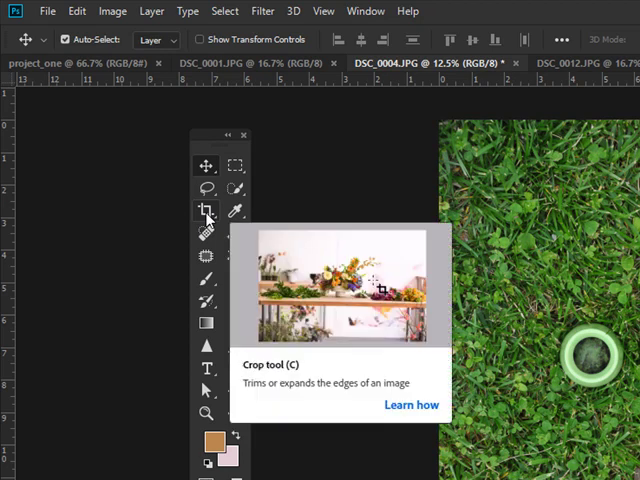
pyautogui.moveTo(236, 212)
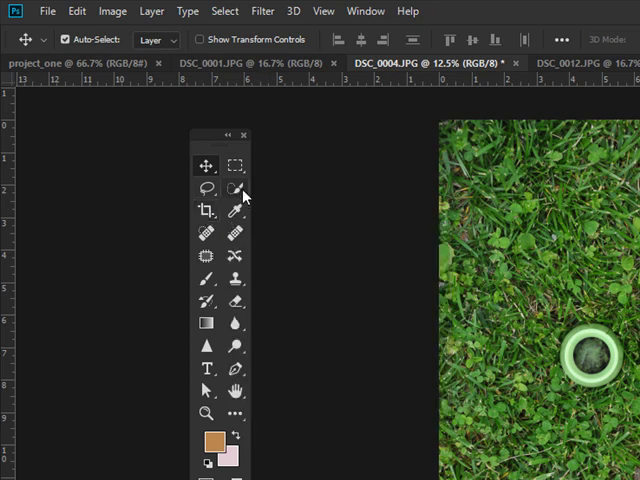
pyautogui.moveTo(205, 210)
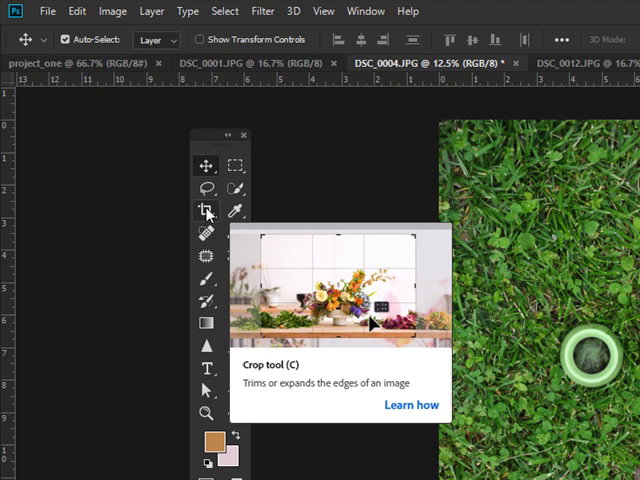
# Step: Select the Crop Tool for the grass photo
pyautogui.click(207, 211)
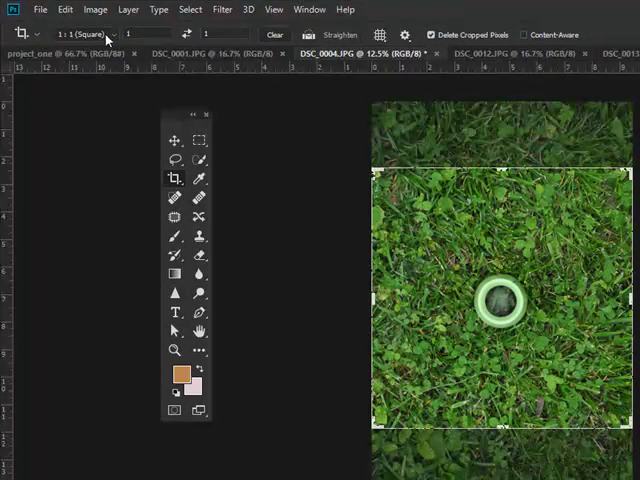
# Step: Set the crop to W x H x Resolution mode at 200 × 200 px, 72 px/in
pyautogui.click(85, 35)
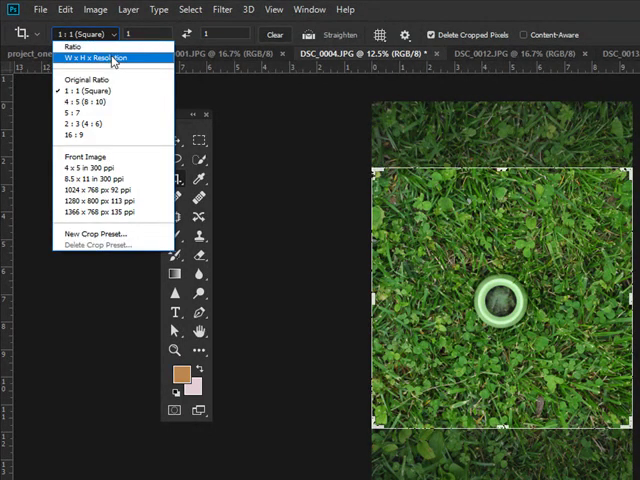
pyautogui.click(104, 58)
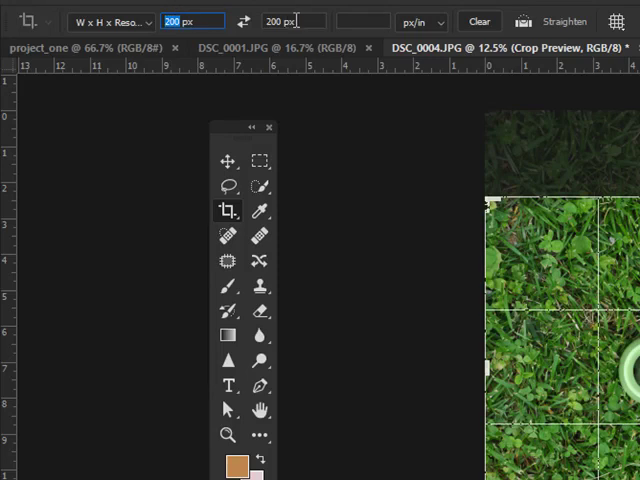
pyautogui.click(365, 21)
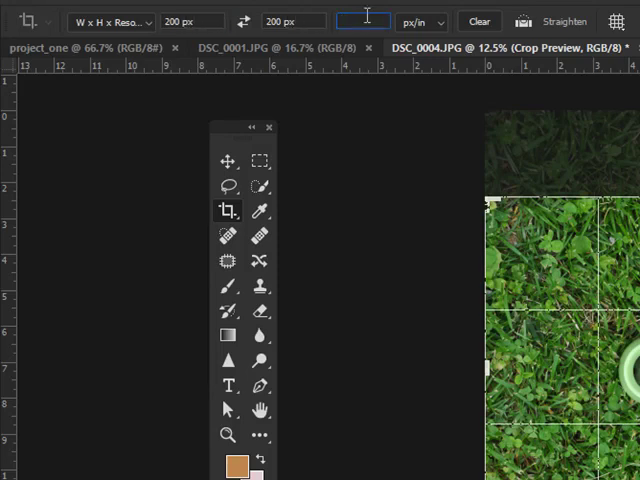
pyautogui.write('72')
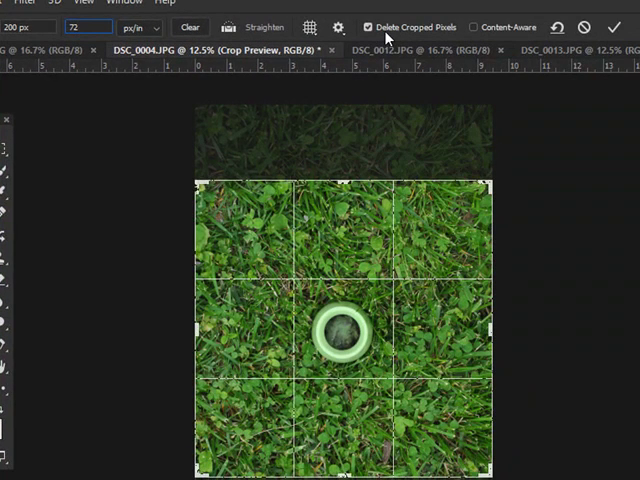
pyautogui.moveTo(388, 26)
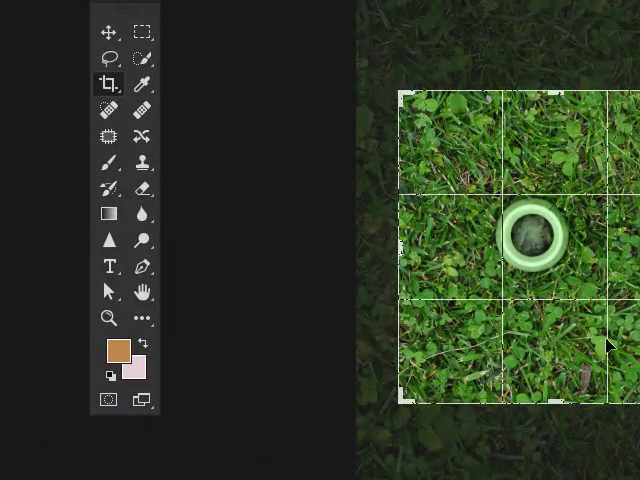
pyautogui.moveTo(575, 323)
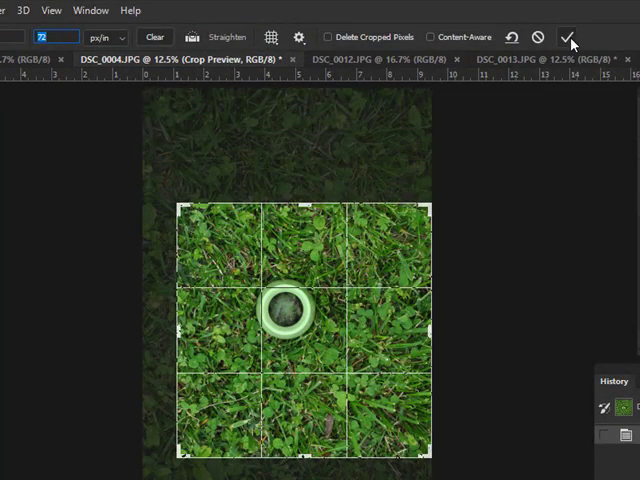
pyautogui.moveTo(571, 37)
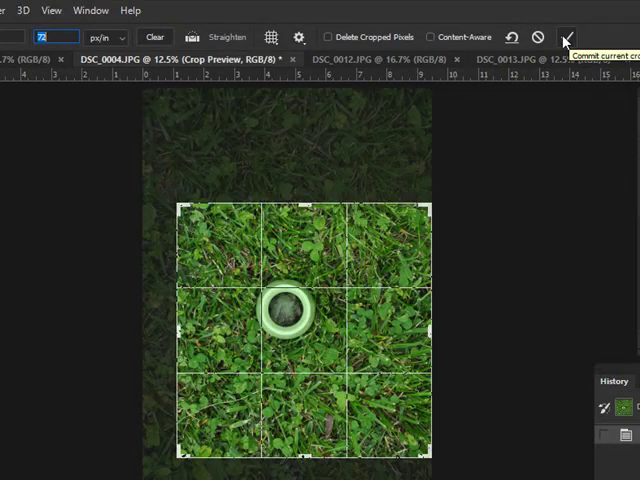
# Step: Commit the 200 × 200 px crop around the light-green ring
pyautogui.click(568, 37)
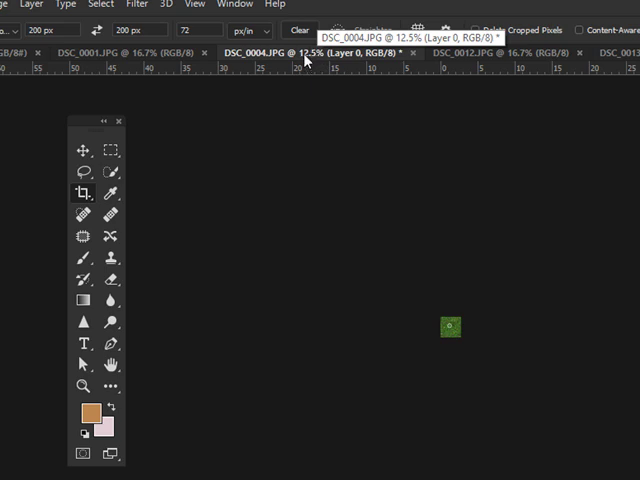
pyautogui.moveTo(403, 225)
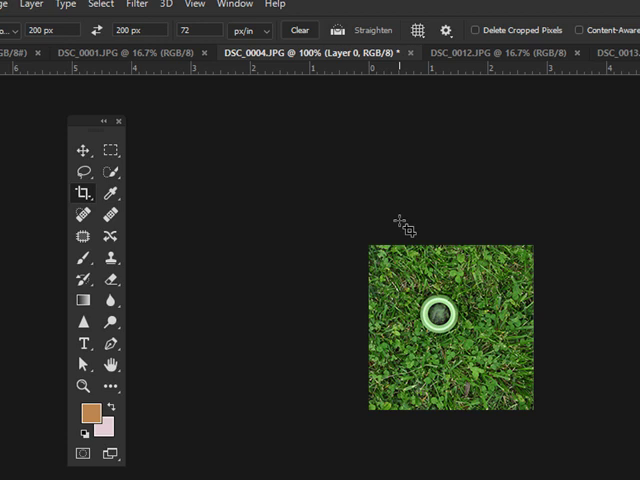
pyautogui.moveTo(388, 312)
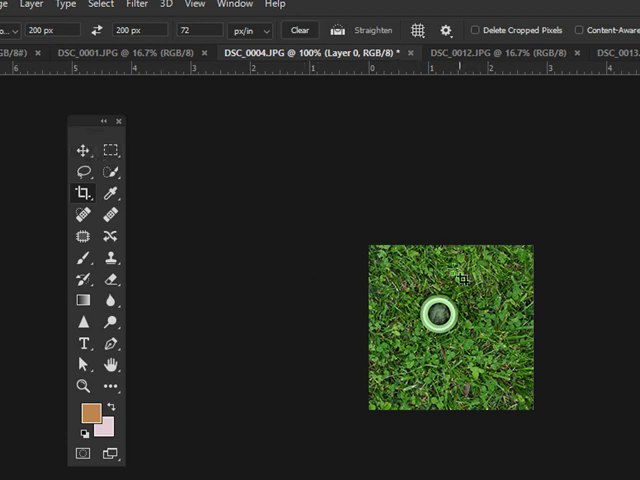
pyautogui.moveTo(110, 172)
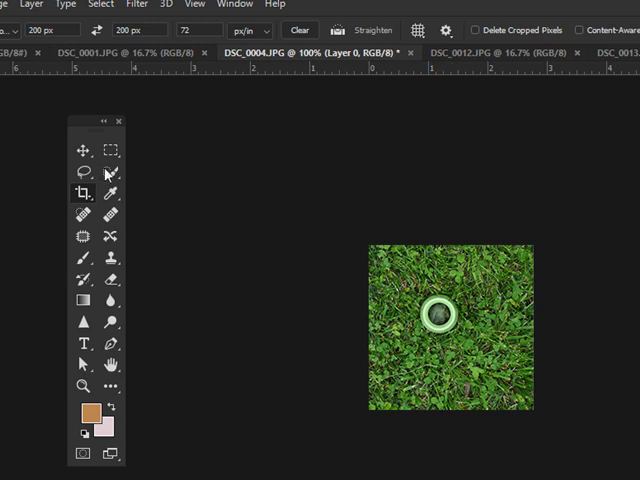
# Step: Choose the Move Tool so the cropped grass square's content can be moved
pyautogui.click(82, 148)
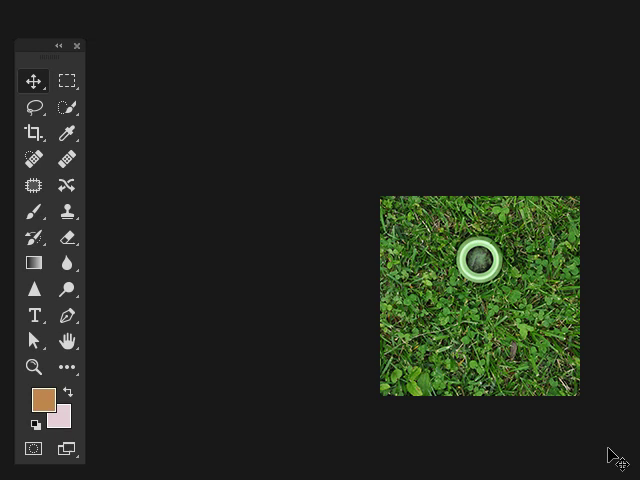
pyautogui.moveTo(473, 205)
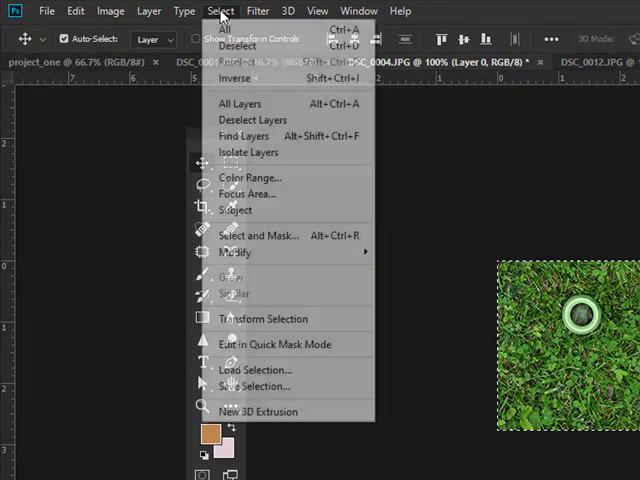
# Step: Check the Image menu, then bring the blank project_one document to the front
pyautogui.click(110, 11)
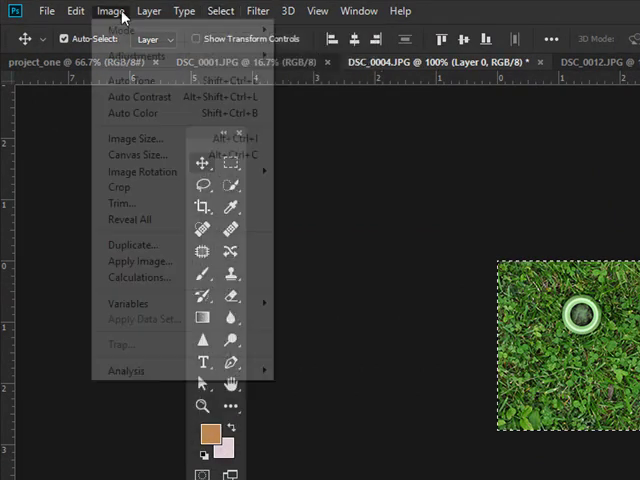
pyautogui.click(74, 11)
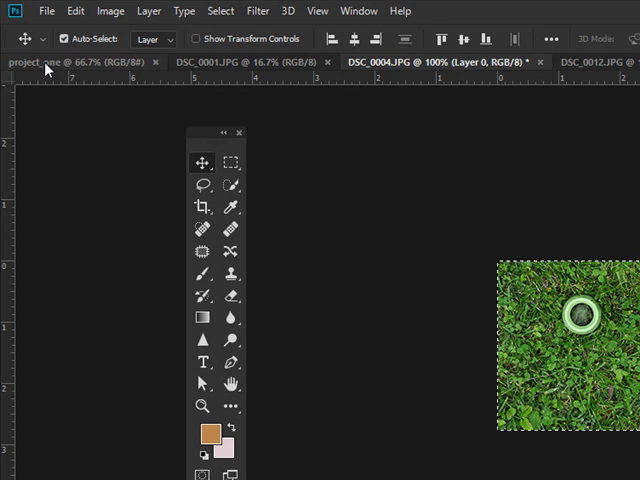
pyautogui.moveTo(47, 62)
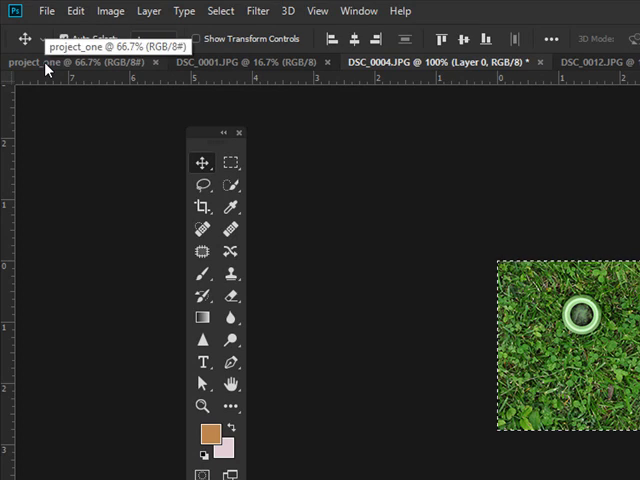
pyautogui.click(70, 61)
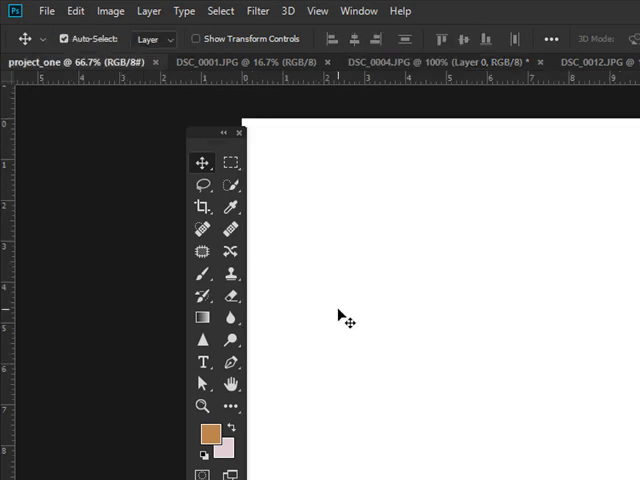